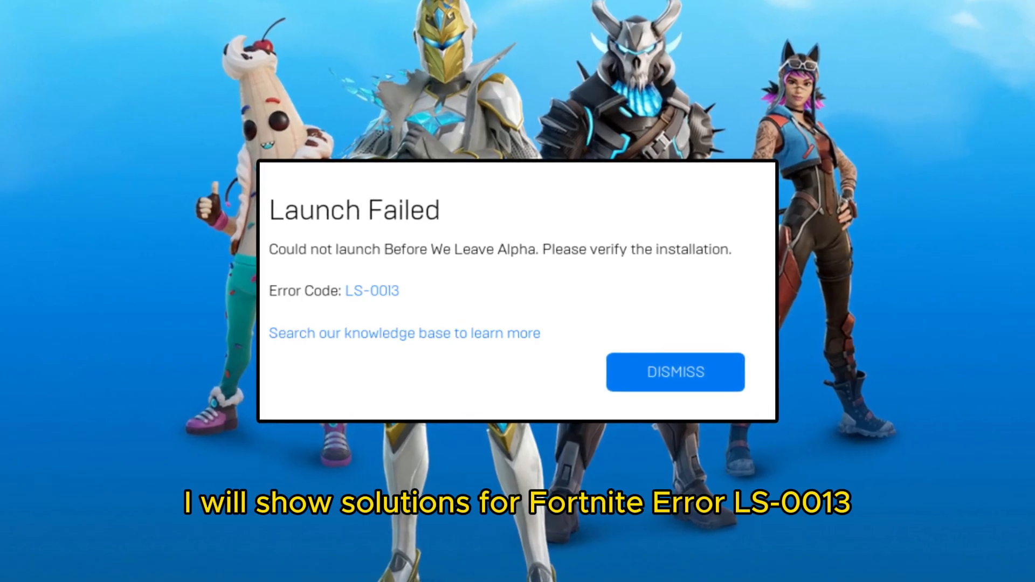
- Dismiss the LS-0013 Launch Failed error and exit the launcher from the system tray
{"action": "left_click", "coordinate": [675, 372]}
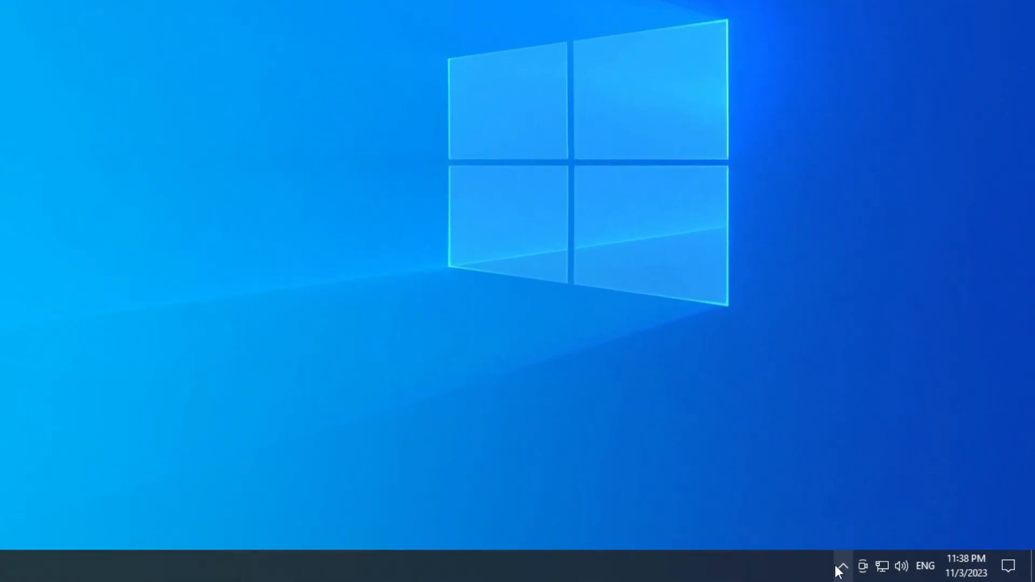
{"action": "left_click", "coordinate": [843, 567]}
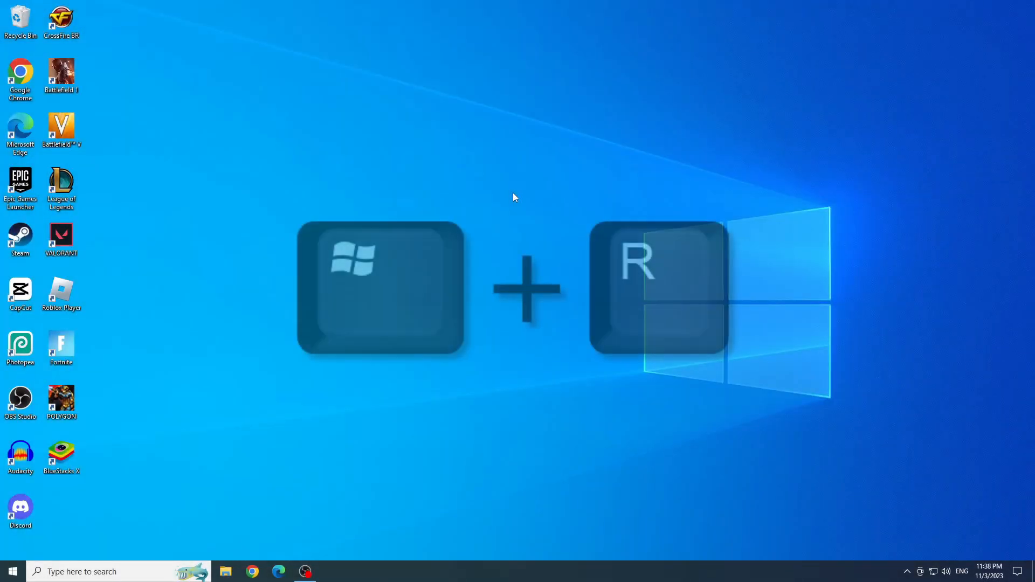
- Open the %localappdata% folder in File Explorer via the Run dialog
{"action": "key", "text": "Win+r"}
{"action": "type", "text": "%locala"}
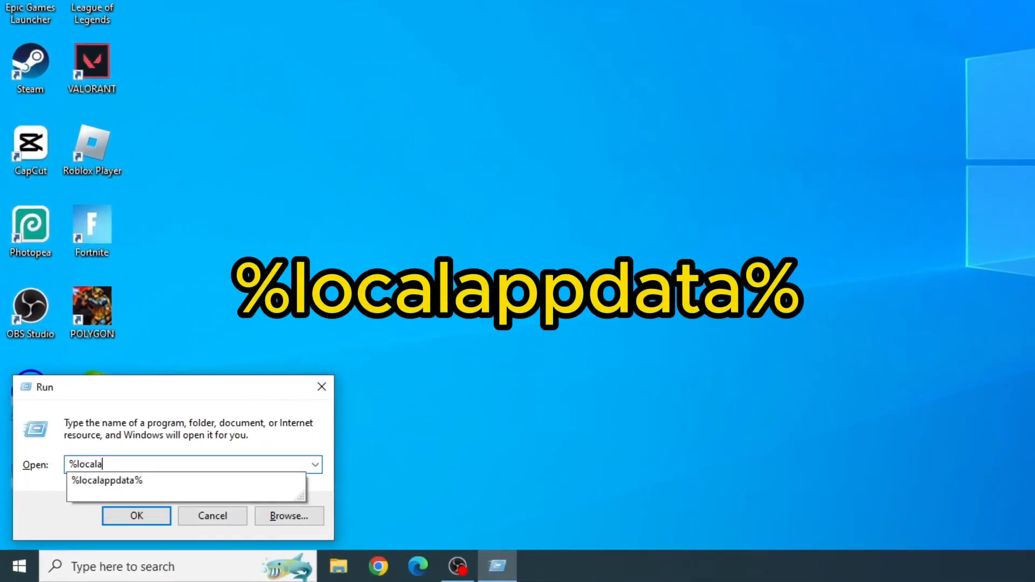
{"action": "left_click", "coordinate": [106, 480]}
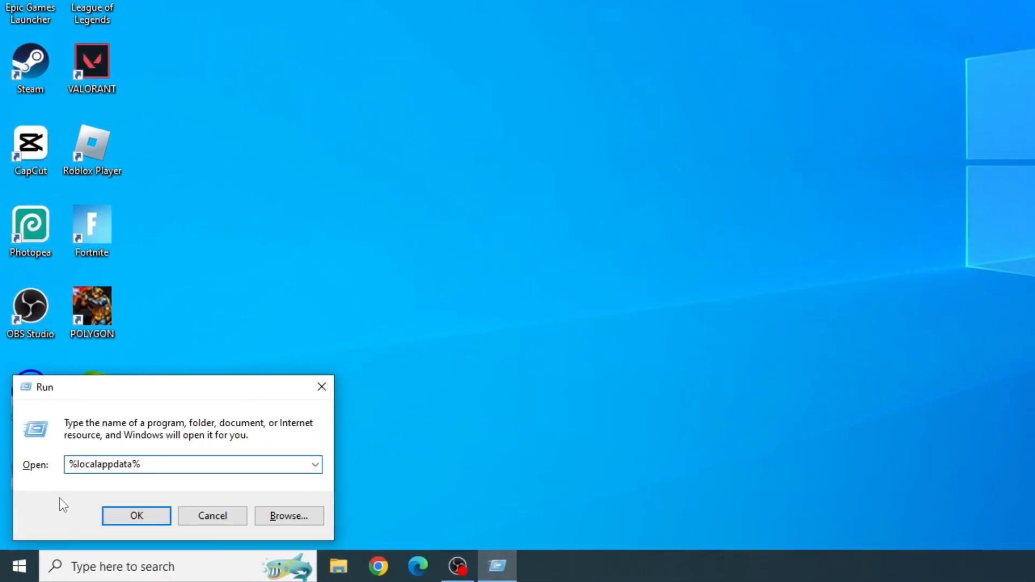
{"action": "left_click", "coordinate": [136, 515]}
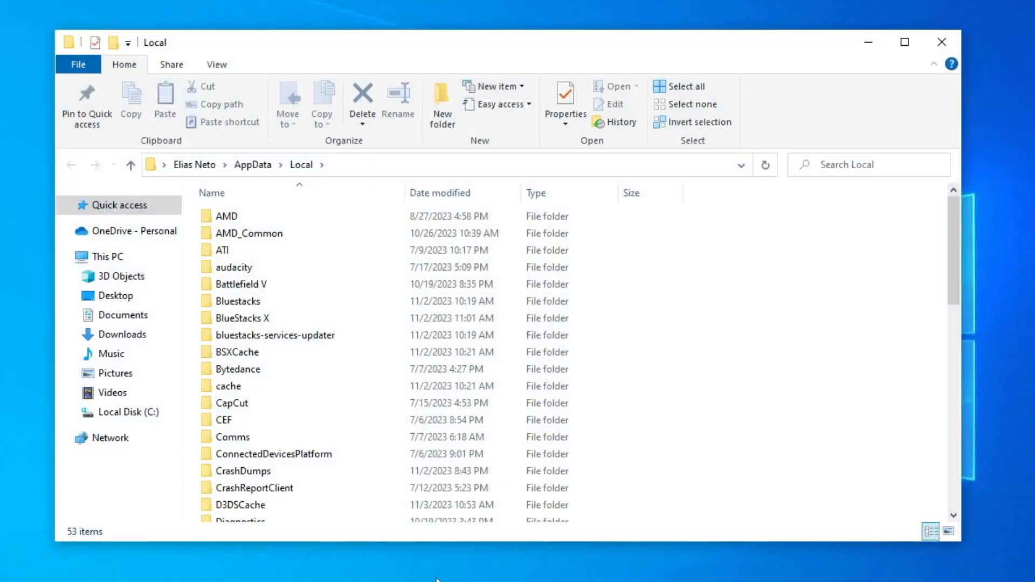
- Delete the webcache_4430 folder from EpicGamesLauncher > Saved
{"action": "scroll", "scroll_direction": "down", "scroll_amount": 3}
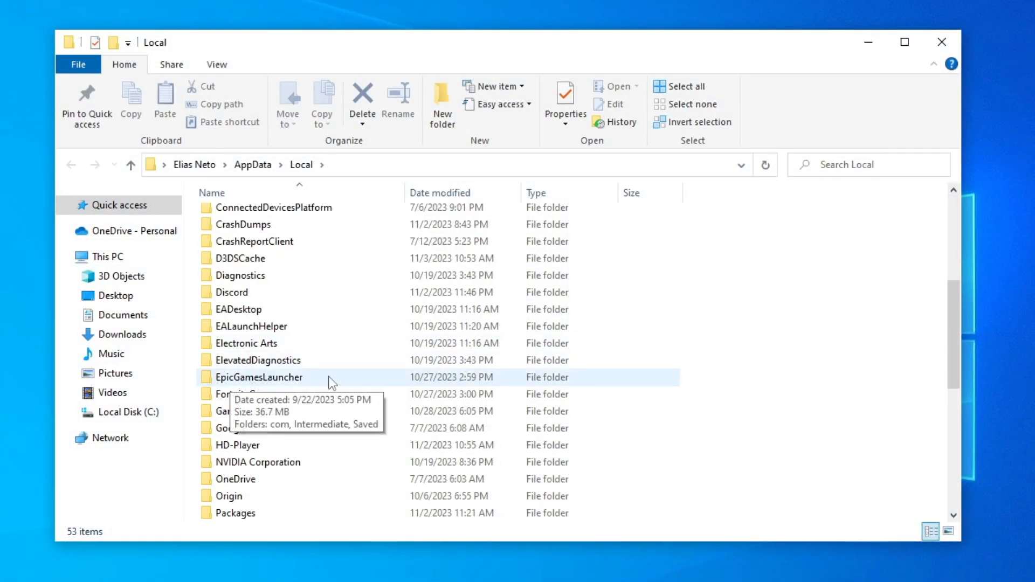
{"action": "double_click", "coordinate": [260, 378]}
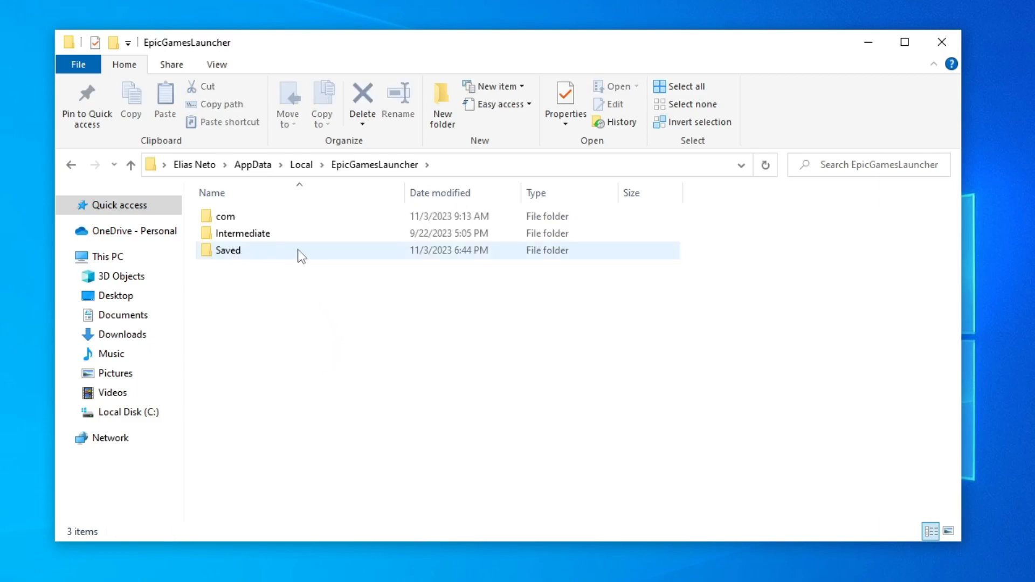
{"action": "double_click", "coordinate": [228, 249]}
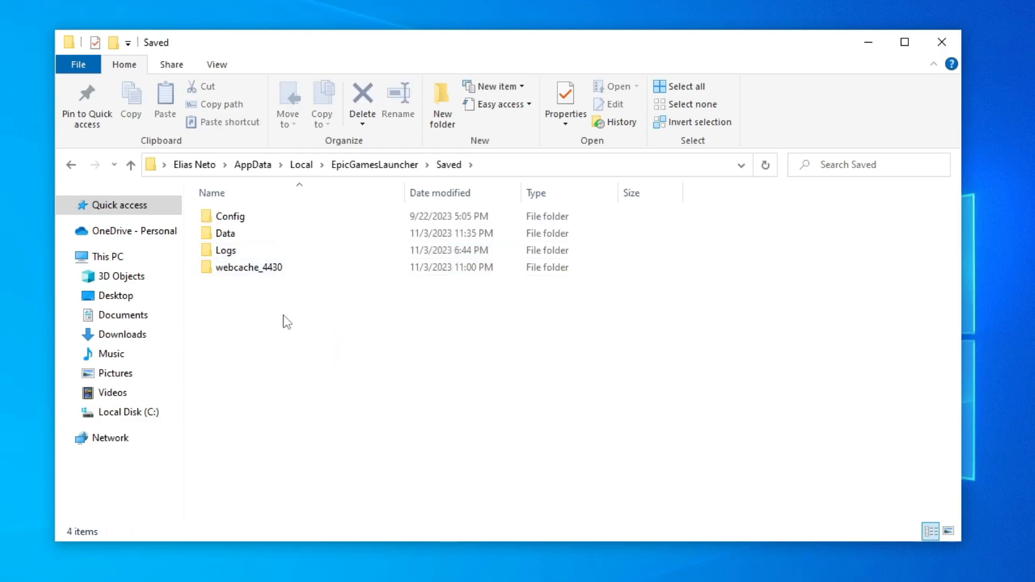
{"action": "mouse_move", "coordinate": [311, 267]}
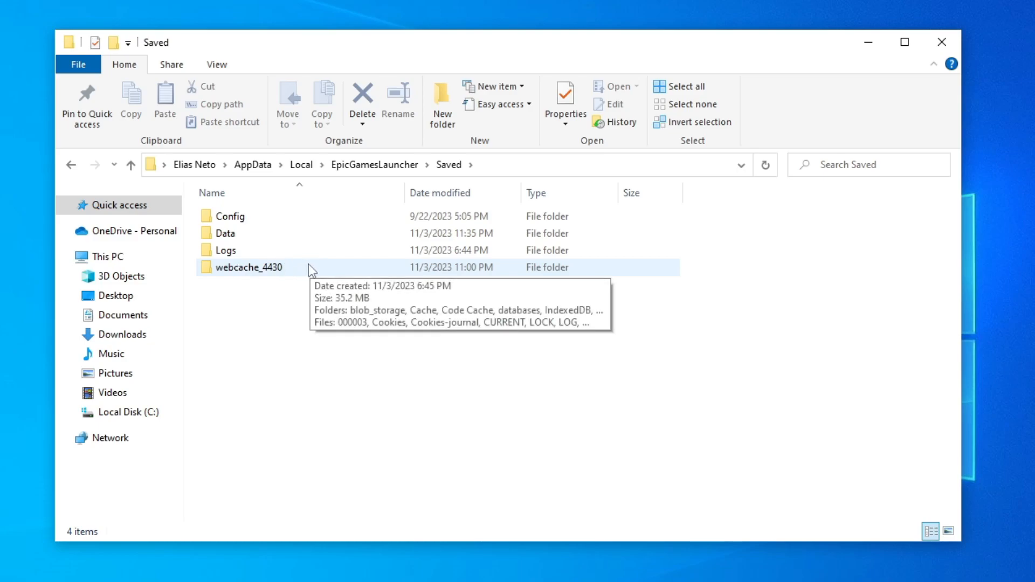
{"action": "right_click", "coordinate": [248, 267]}
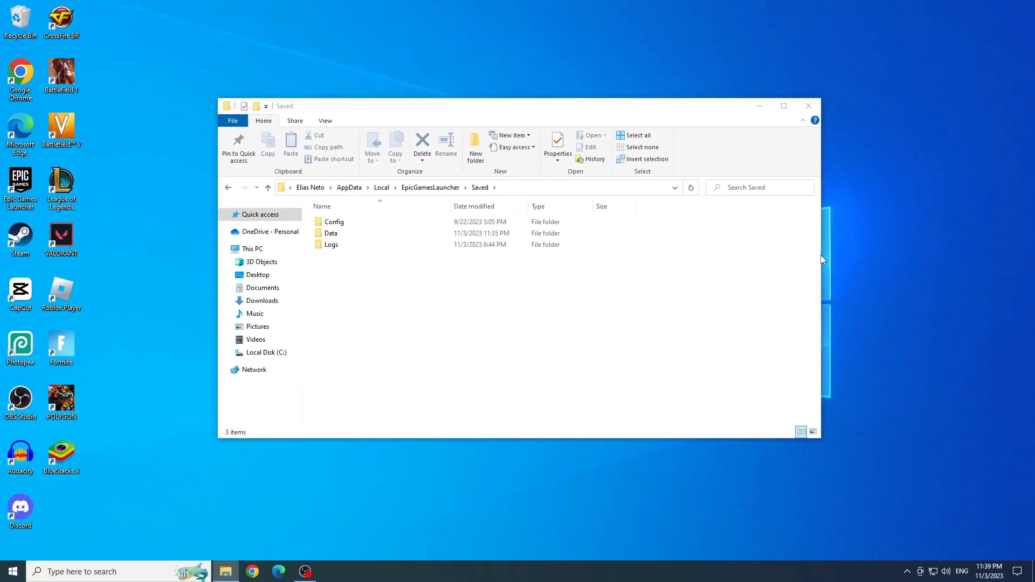
- Close File Explorer and run the Epic Games Launcher shortcut as administrator
{"action": "left_click", "coordinate": [808, 105]}
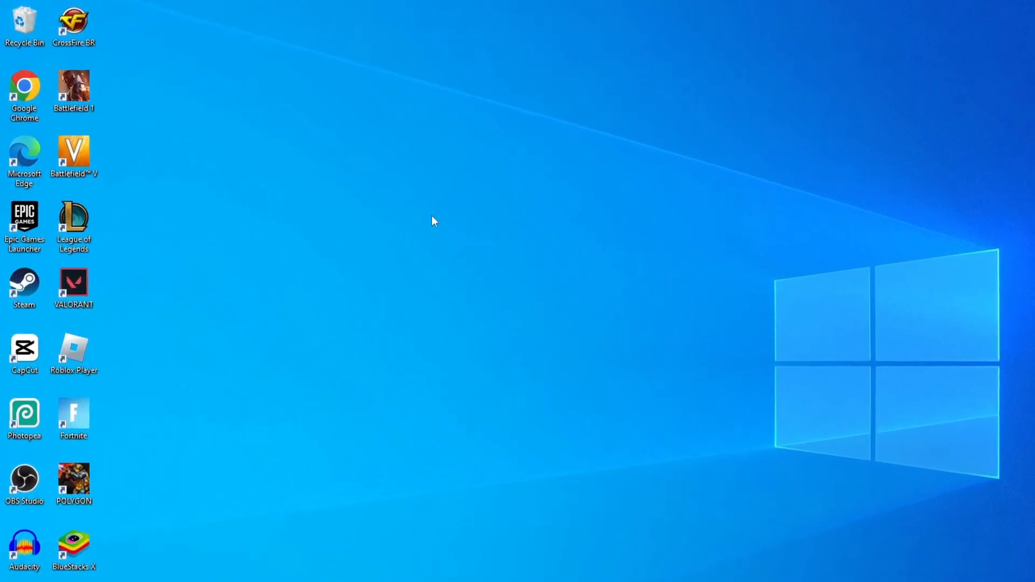
{"action": "right_click", "coordinate": [25, 221]}
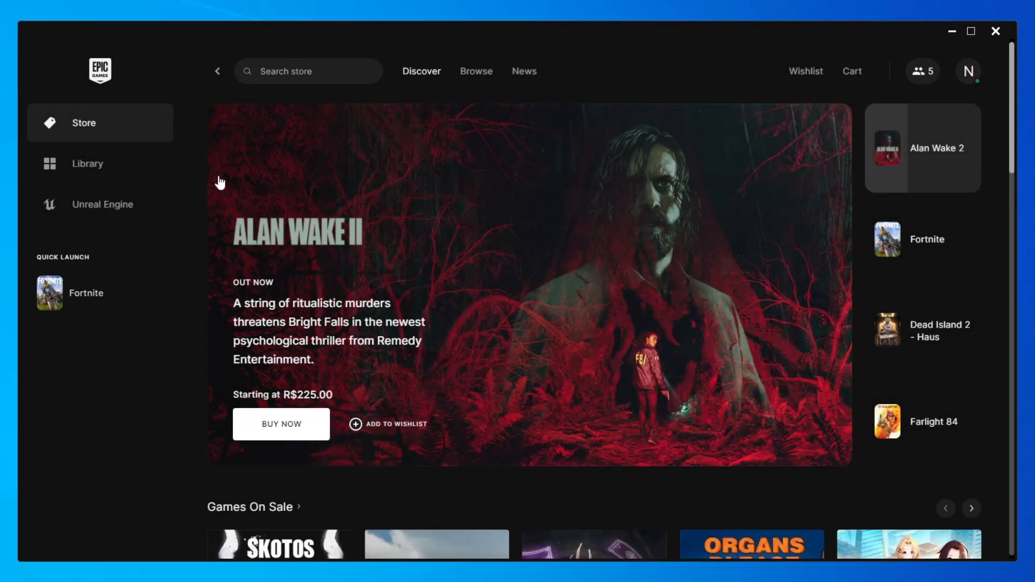
- Show the Library listing Fortnite and other owned games
{"action": "left_click", "coordinate": [86, 163]}
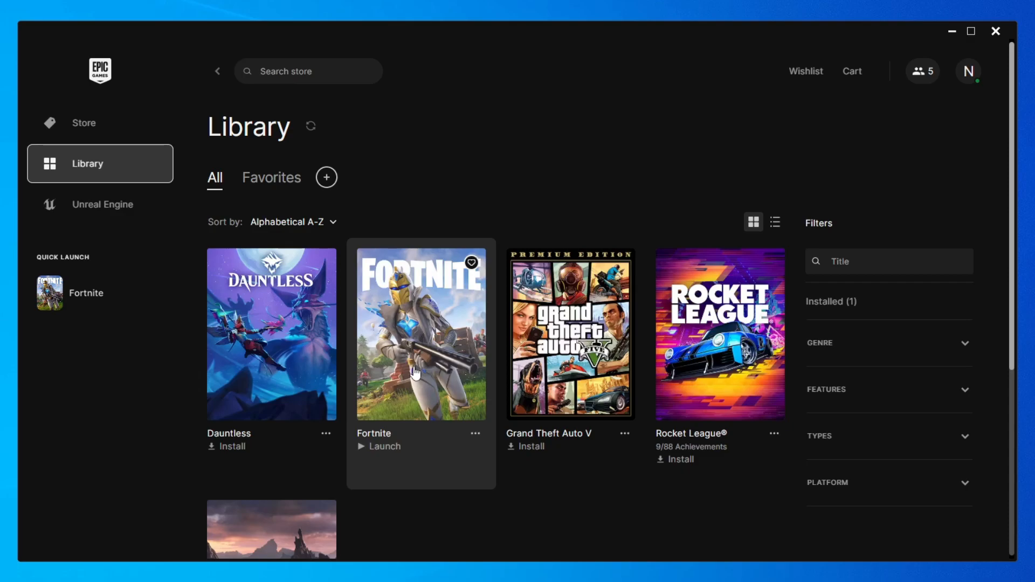
{"action": "mouse_move", "coordinate": [554, 194]}
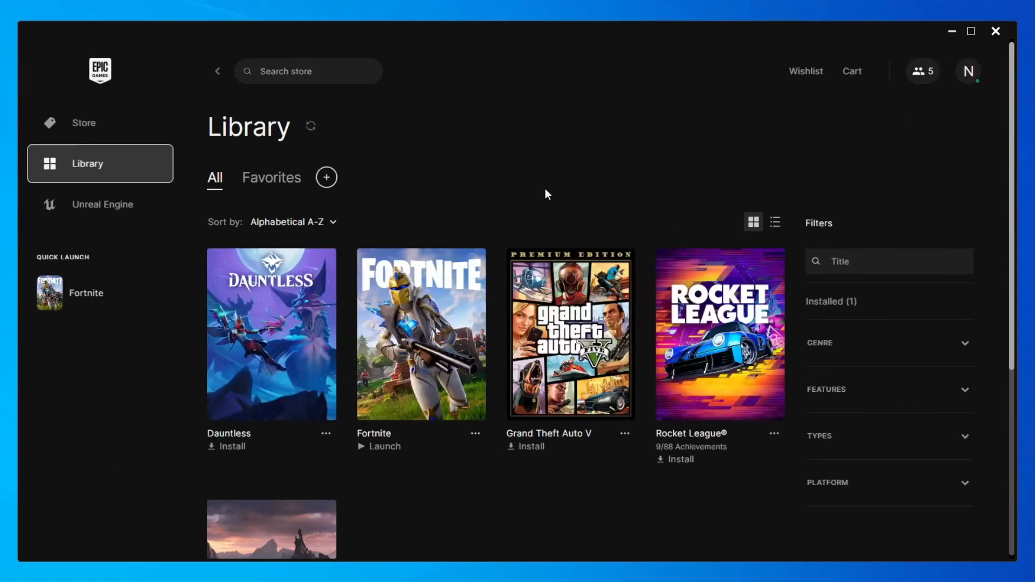
{"action": "mouse_move", "coordinate": [474, 438]}
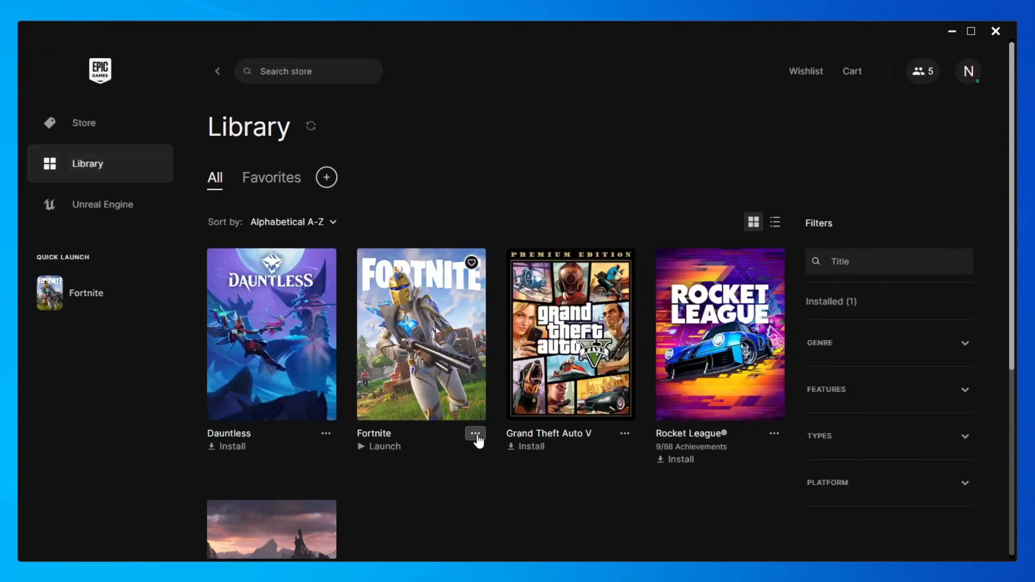
- Open Fortnite's Manage panel with Verify Files, Auto Update and Installation options
{"action": "left_click", "coordinate": [474, 433]}
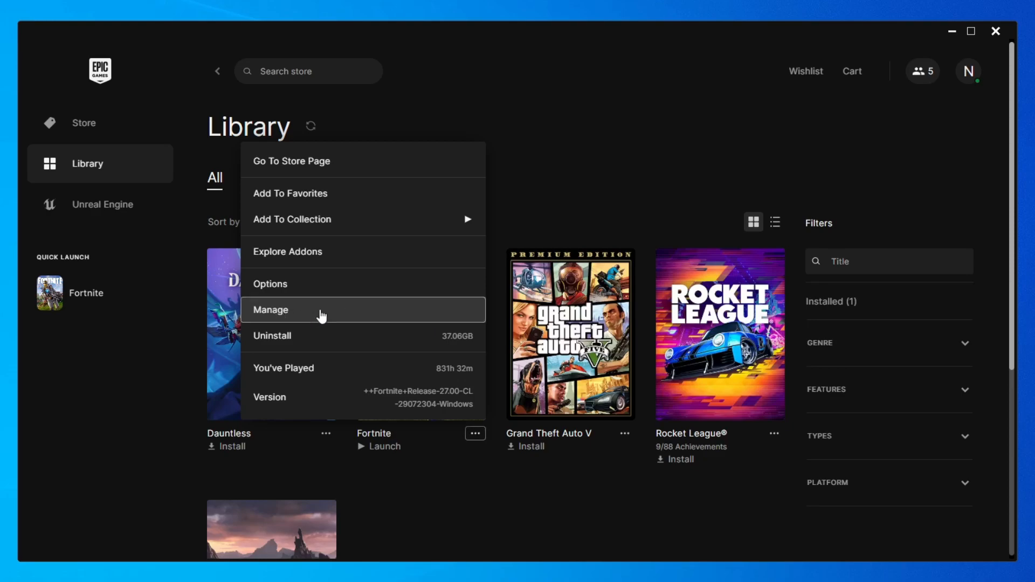
{"action": "left_click", "coordinate": [271, 309]}
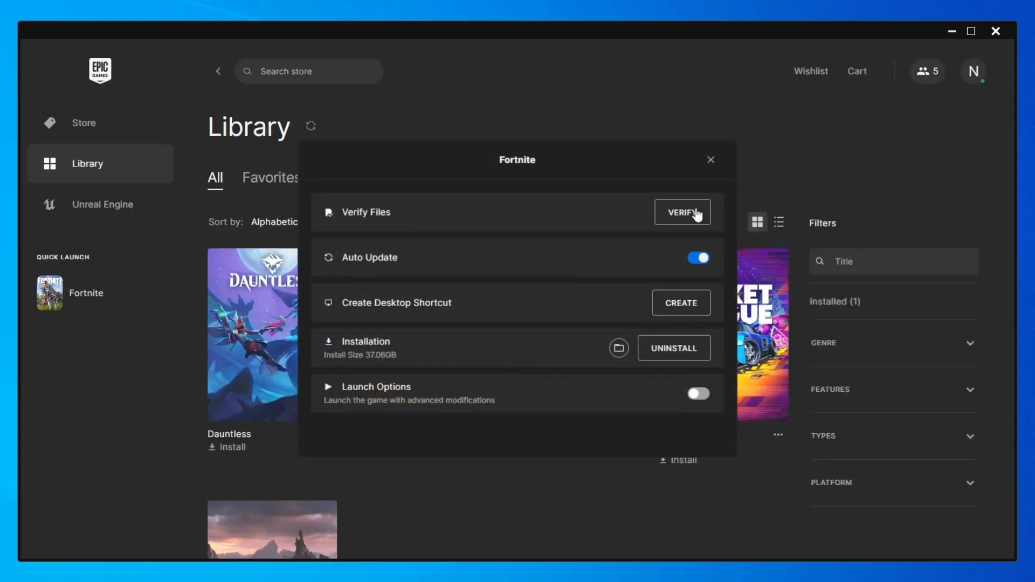